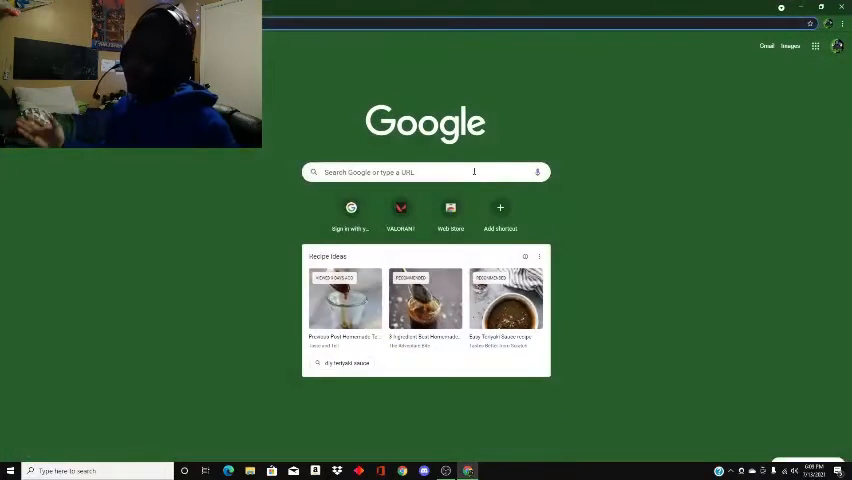
pyautogui.write('youtube')
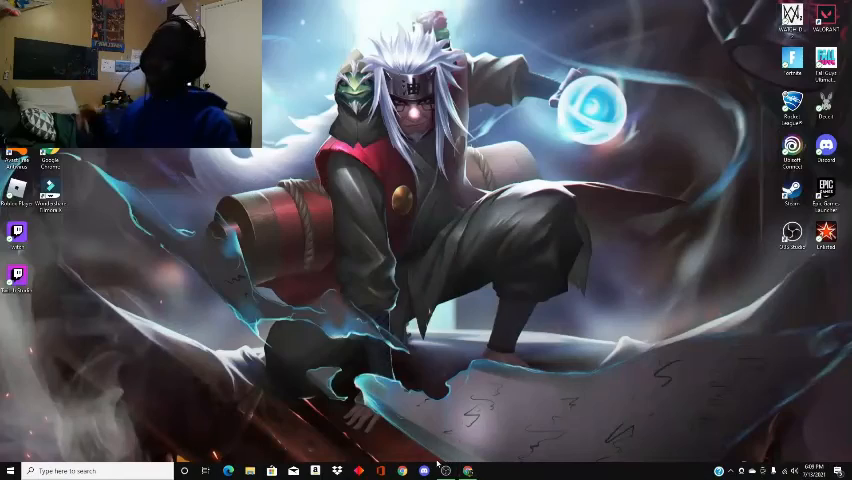
pyautogui.moveTo(444, 470)
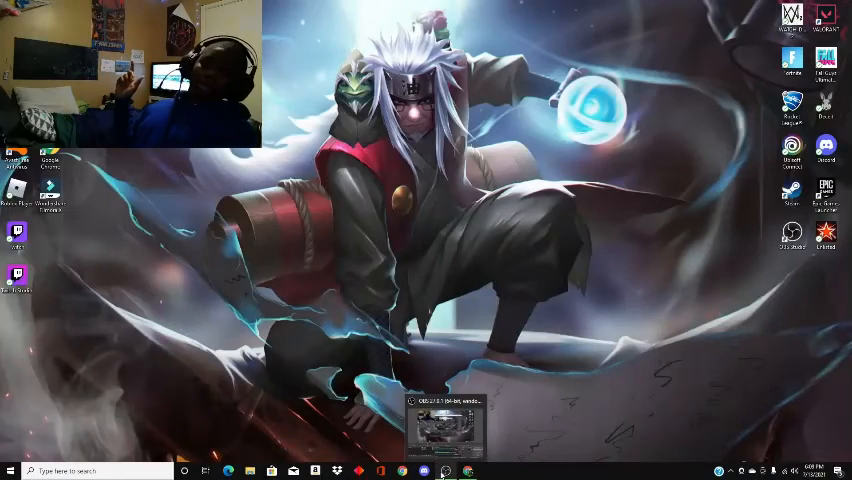